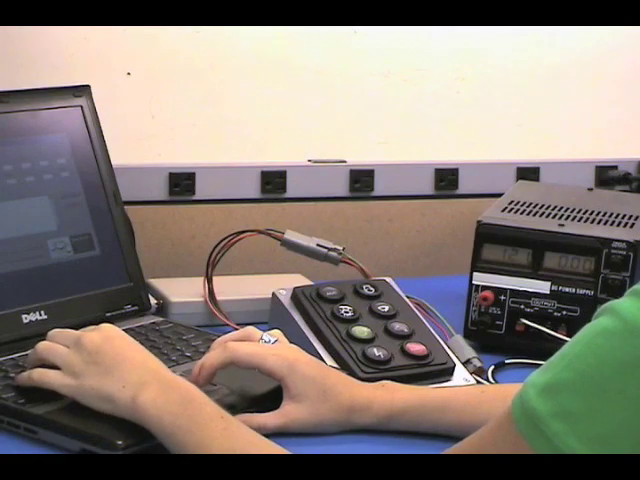
# Connect to the keypad on serial port 1 and read its current configuration.
pyautogui.click(198, 363)
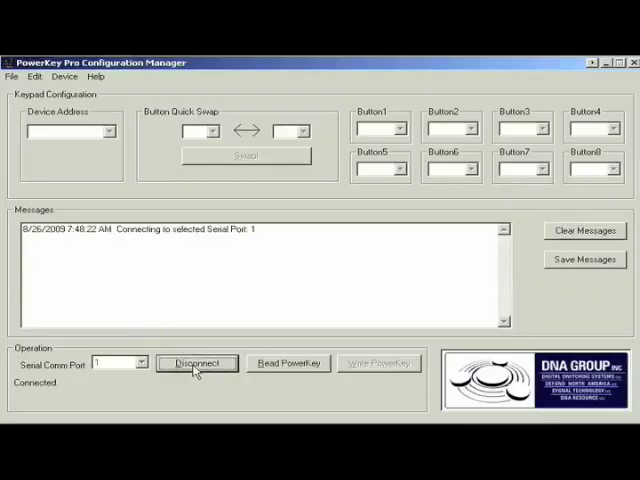
pyautogui.click(288, 363)
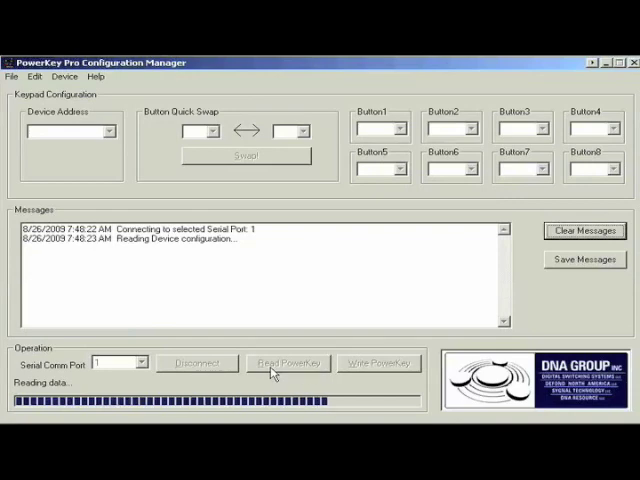
pyautogui.click(288, 363)
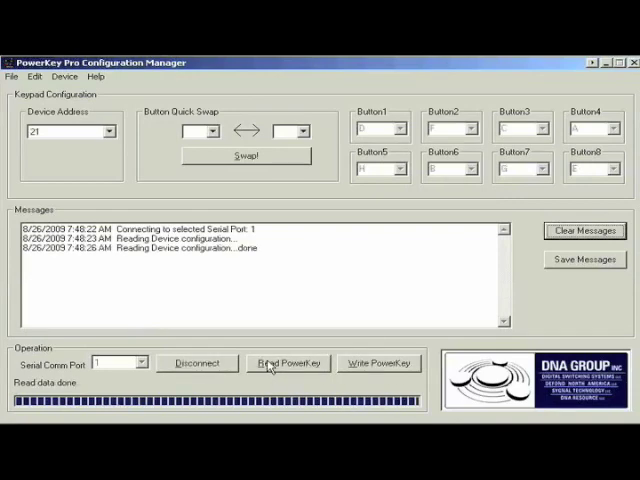
# Swap buttons 2 and 6 and write the new configuration to the keypad.
pyautogui.click(210, 130)
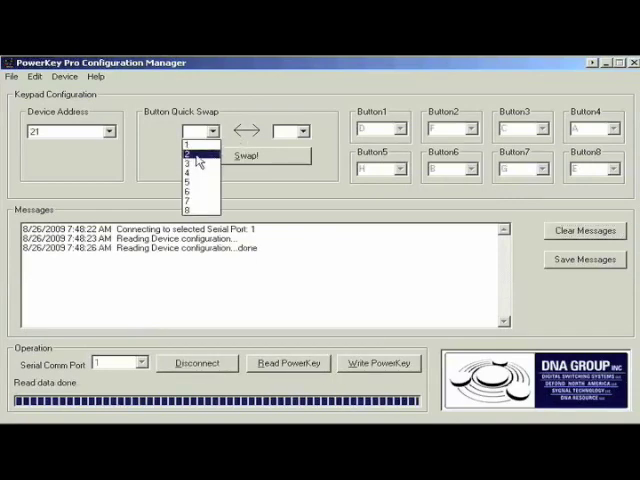
pyautogui.click(190, 152)
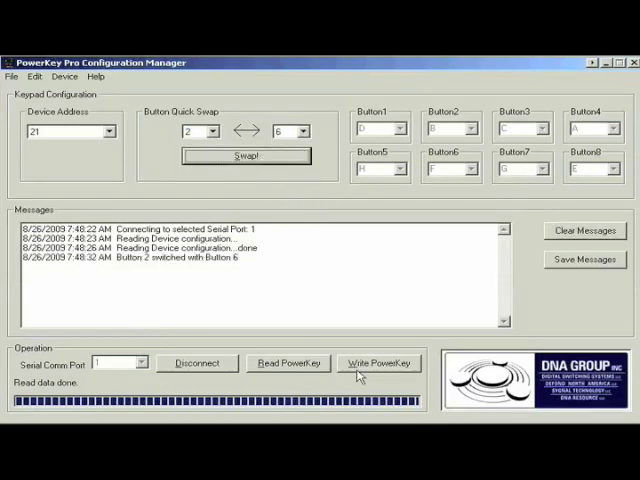
pyautogui.click(378, 363)
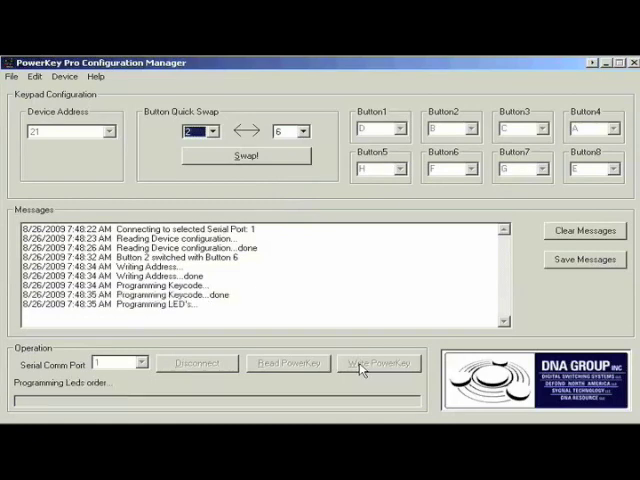